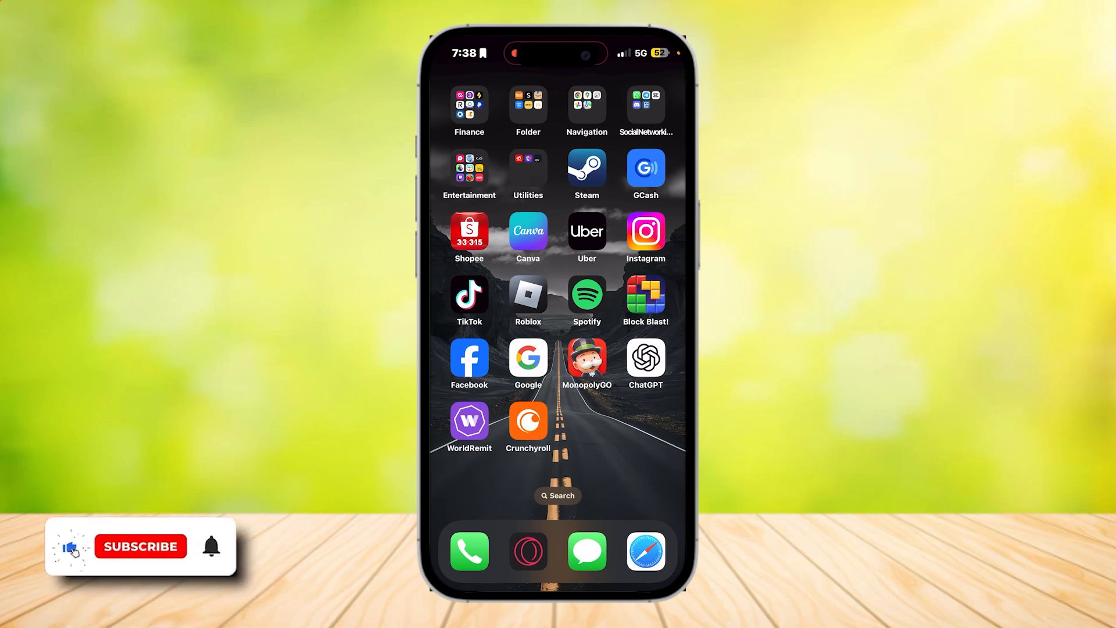
- Launch Settings from the home screen to reach the main category list
{"action": "left_click", "coordinate": [140, 547]}
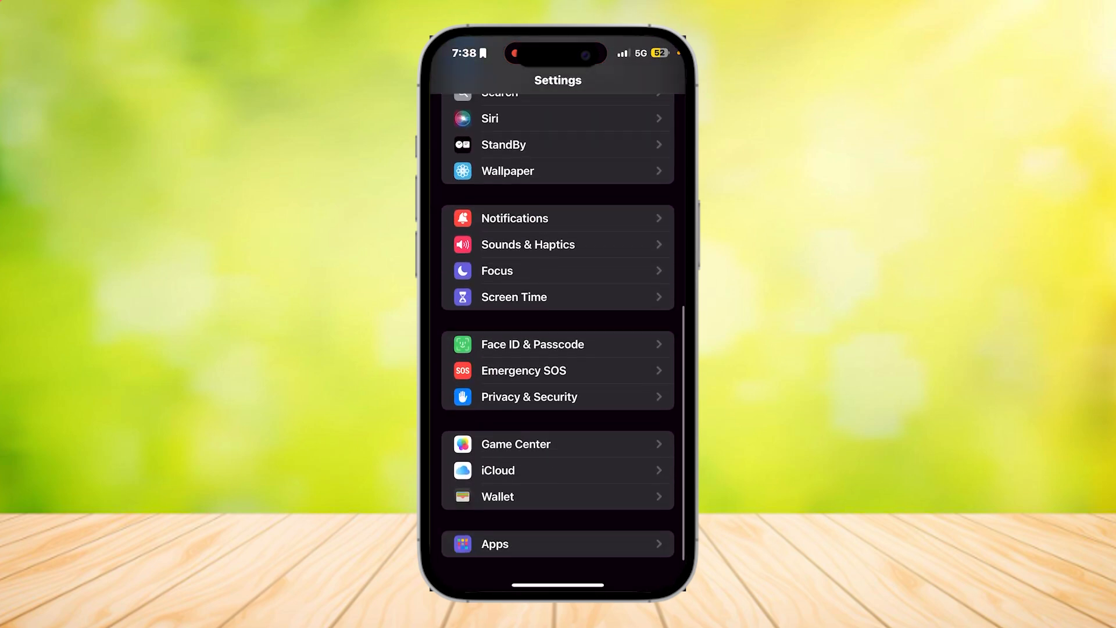
- Go into Apps and scroll the alphabetical list down toward Gmail
{"action": "left_click", "coordinate": [493, 543]}
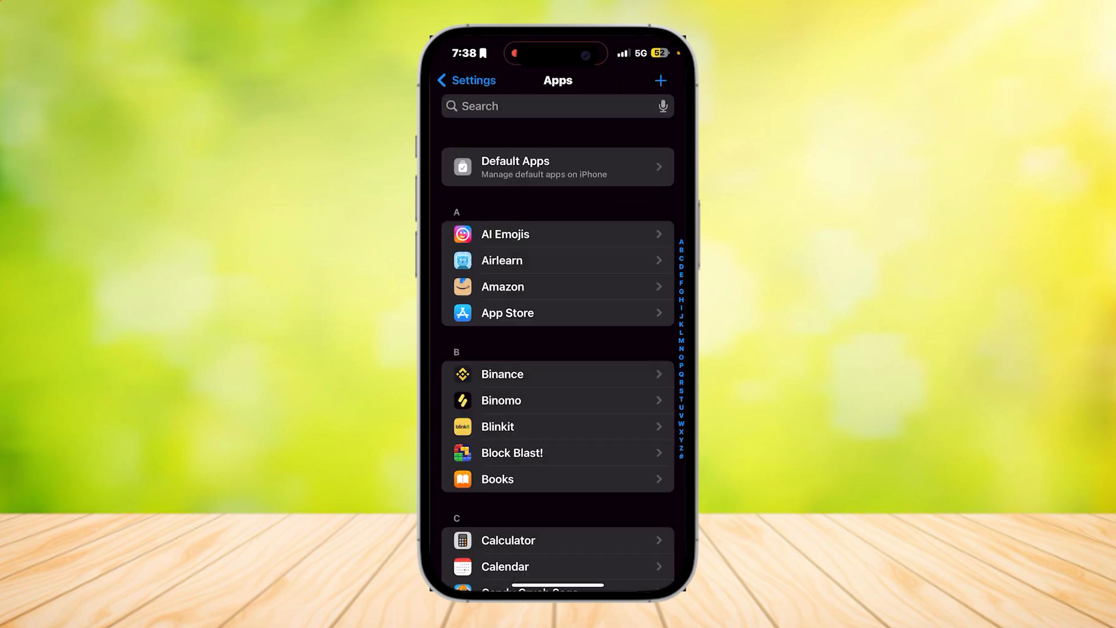
{"action": "scroll", "scroll_direction": "down", "scroll_amount": 3}
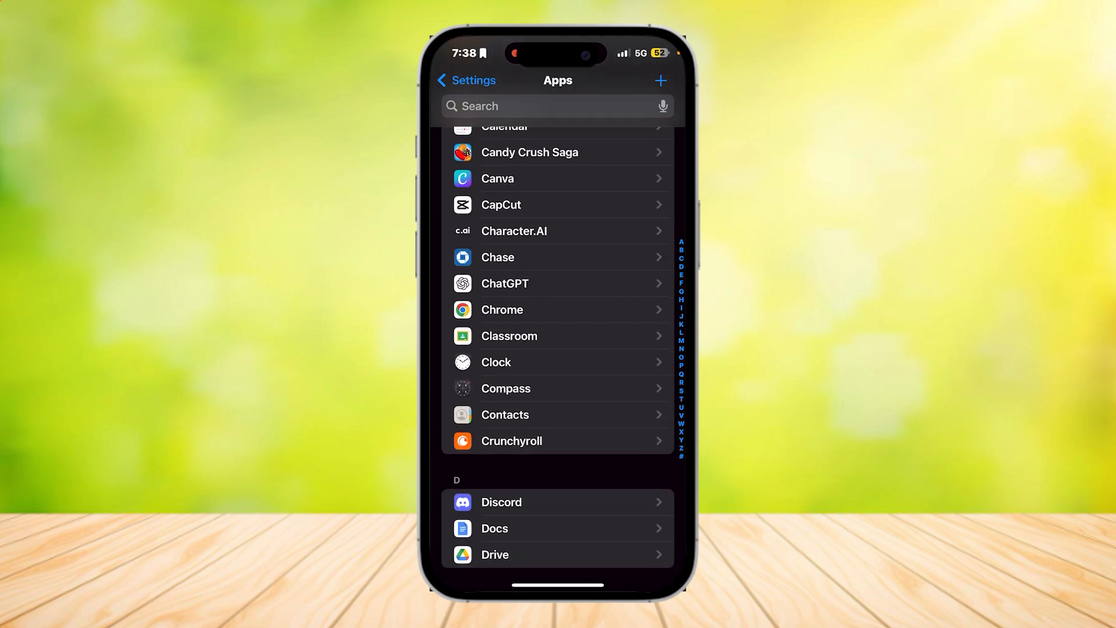
{"action": "scroll", "scroll_direction": "down", "scroll_amount": 3}
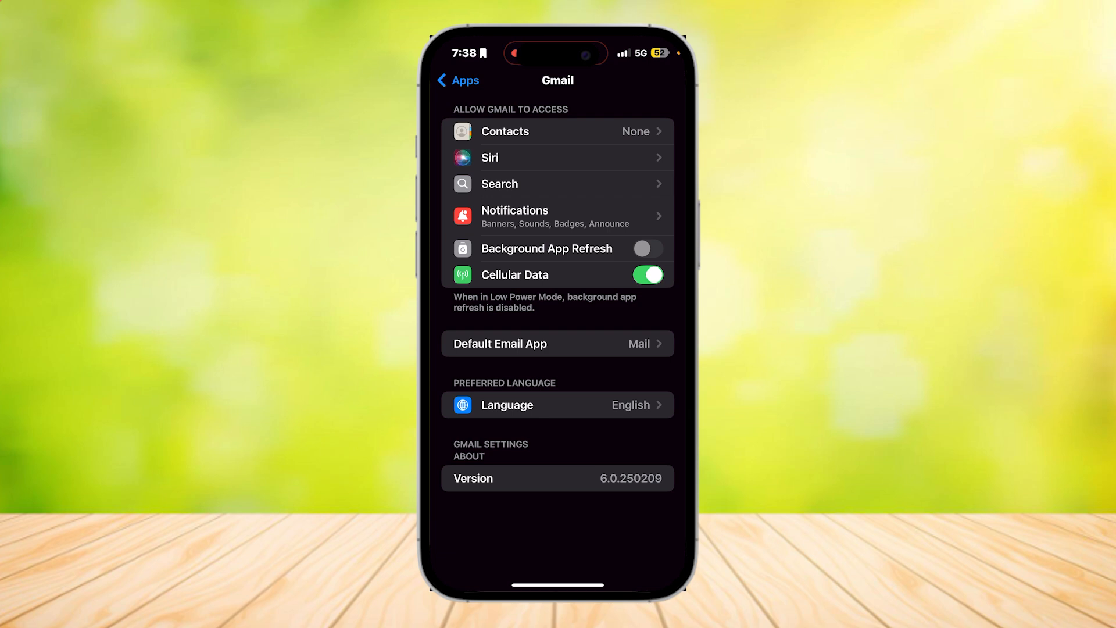
- Switch off Allow Notifications on Gmail's Notifications page
{"action": "left_click", "coordinate": [557, 216]}
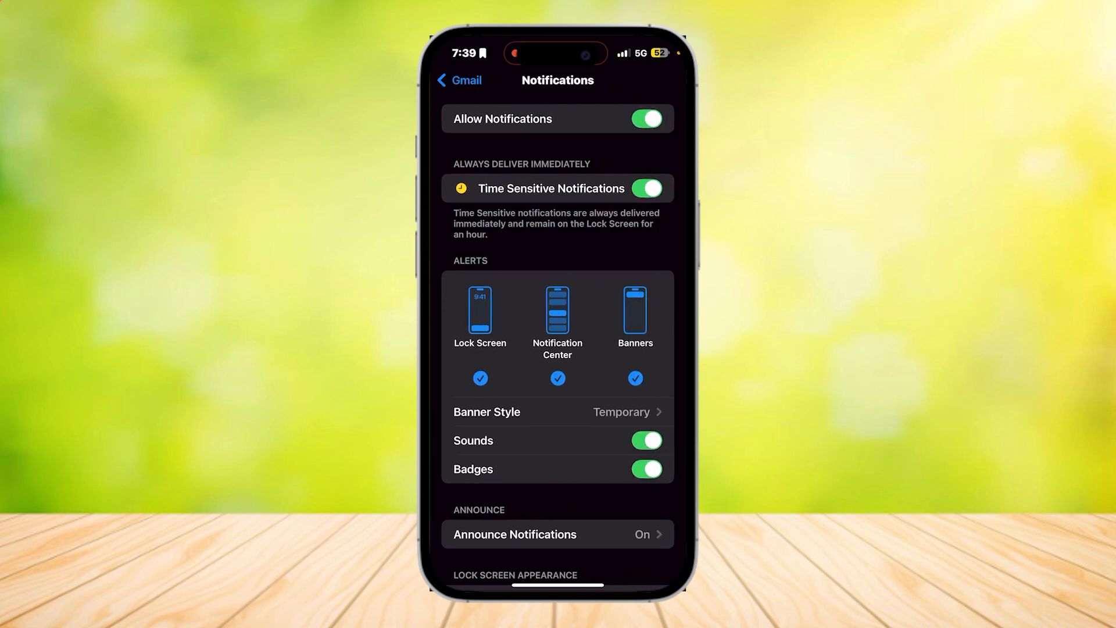
{"action": "left_click", "coordinate": [645, 119]}
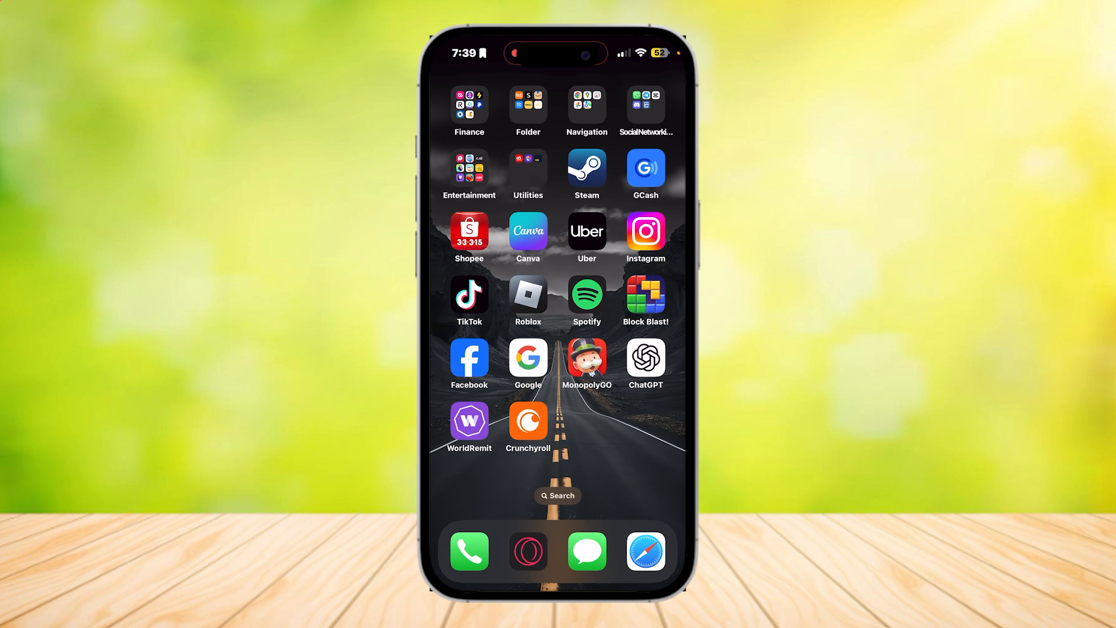
- Return to Gmail's Notifications page and switch Allow Notifications back on
{"action": "scroll", "scroll_direction": "left", "scroll_amount": 3}
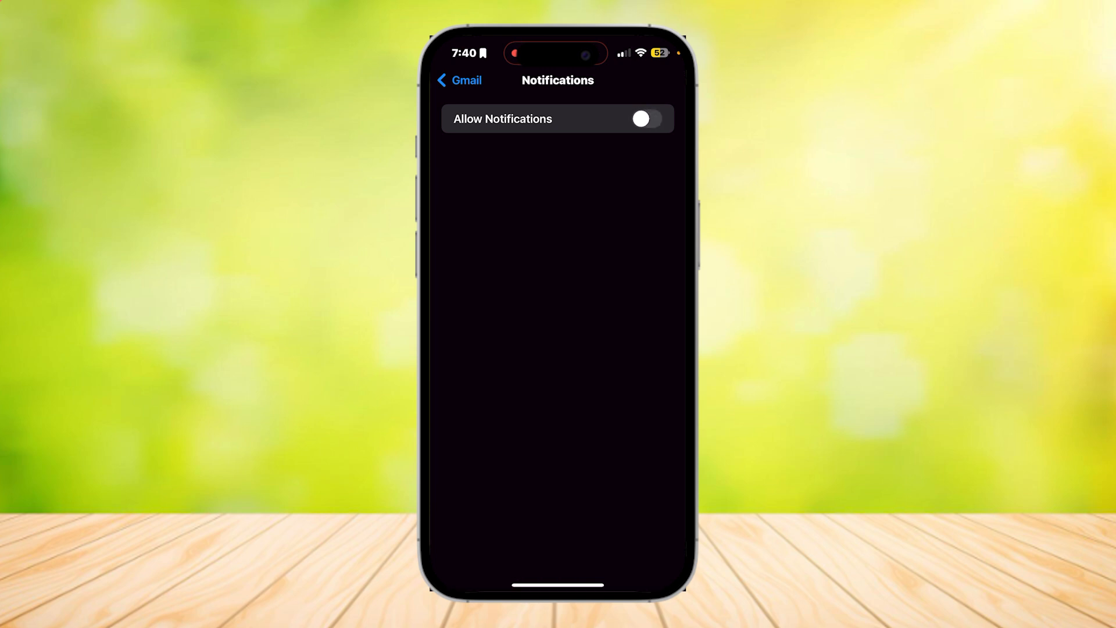
{"action": "left_click", "coordinate": [643, 119]}
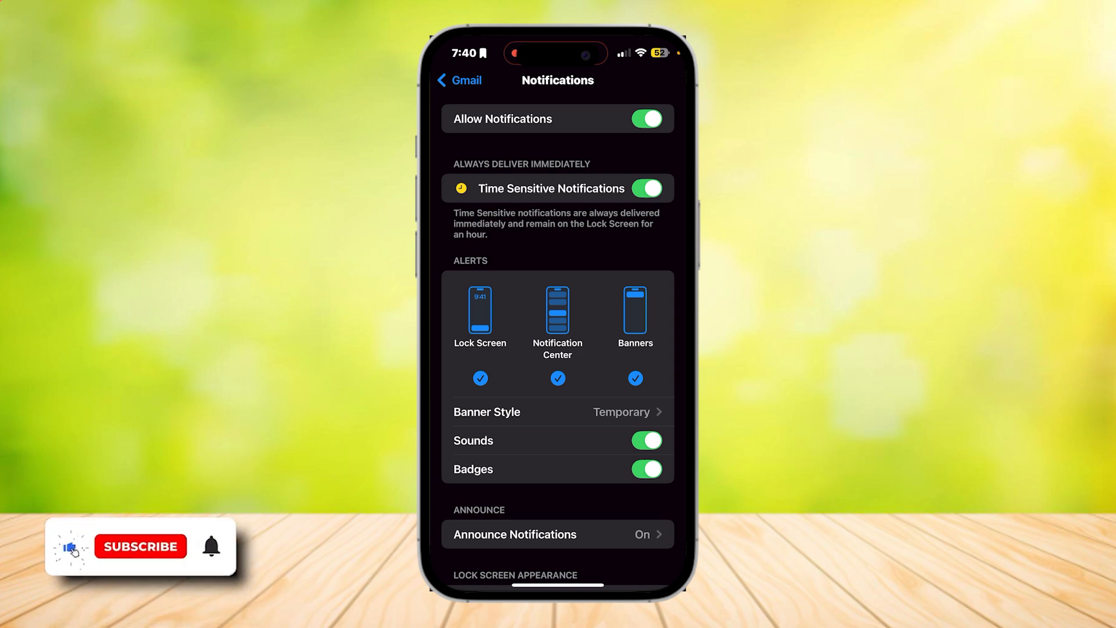
- Confirm Gmail's notifications remain on with alerts, sounds and badges enabled
{"action": "left_click", "coordinate": [139, 546]}
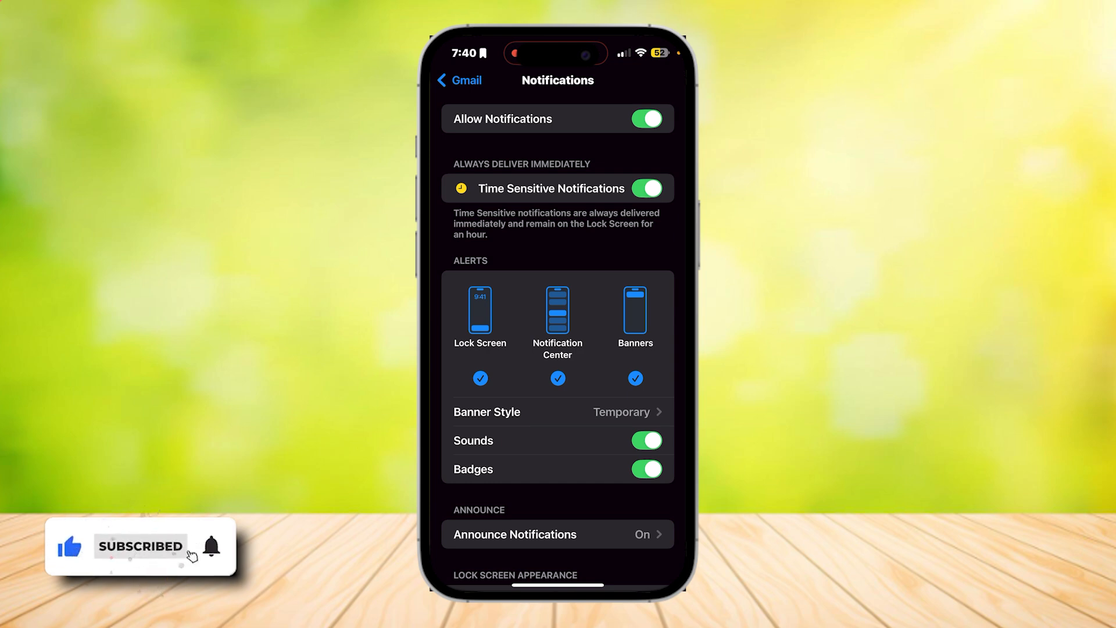